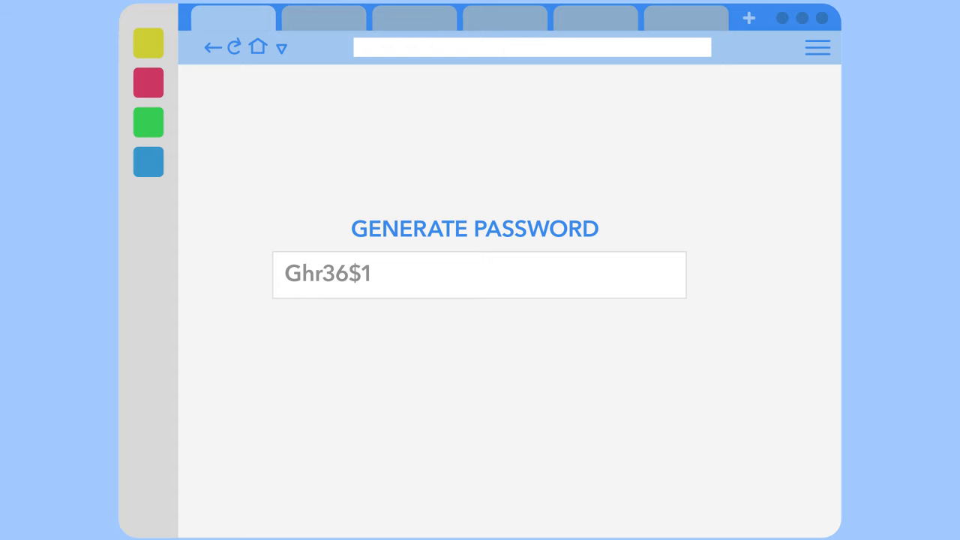
Save the newly generated long password so it is stored securely in the cloud.
{"action": "left_click", "coordinate": [480, 340]}
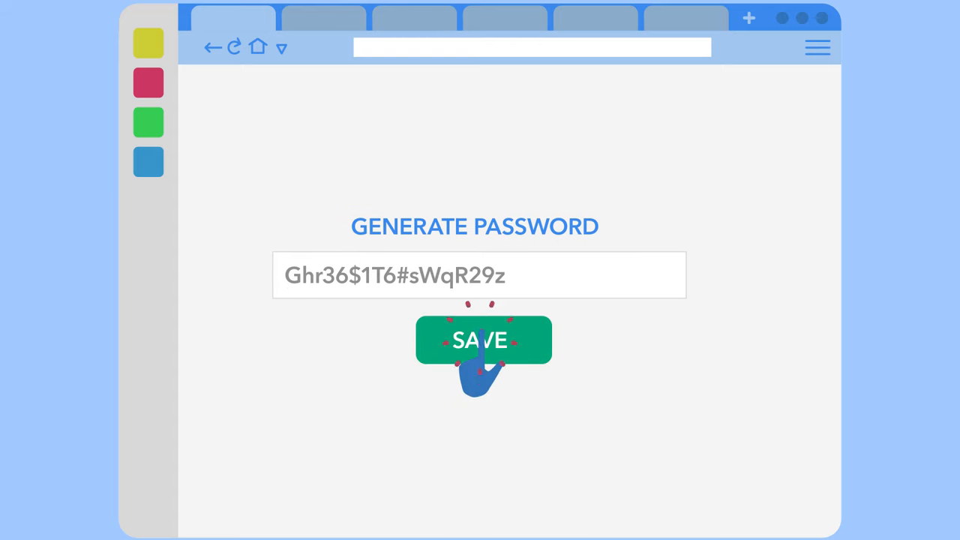
{"action": "left_click", "coordinate": [481, 340]}
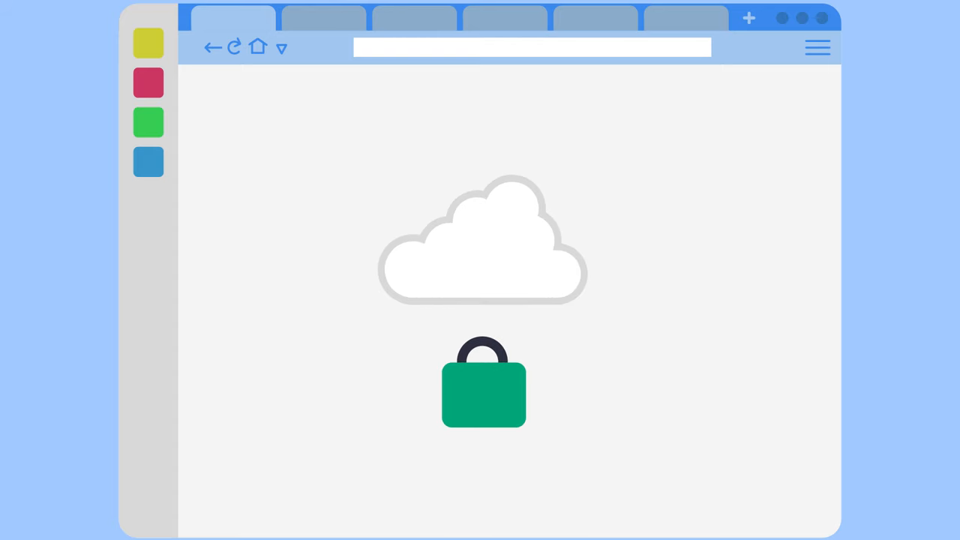